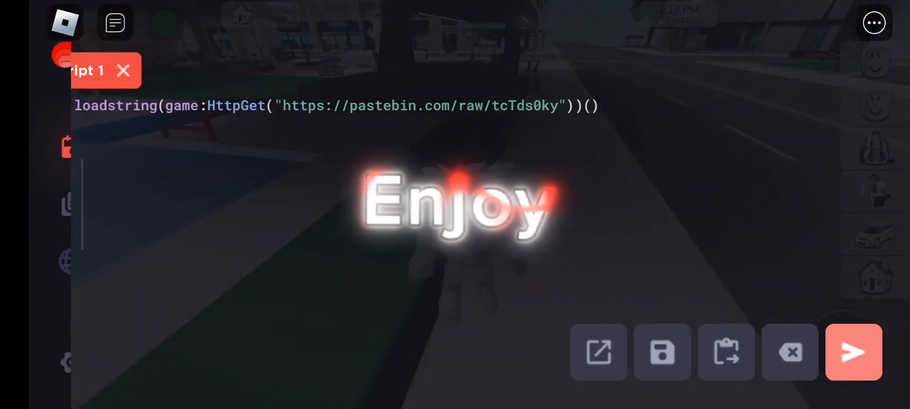
Execute the pastebin loadstring and launch Pendulum Hub [R6/R15] from the Mini Pack menu.
{"action": "left_click", "coordinate": [853, 351]}
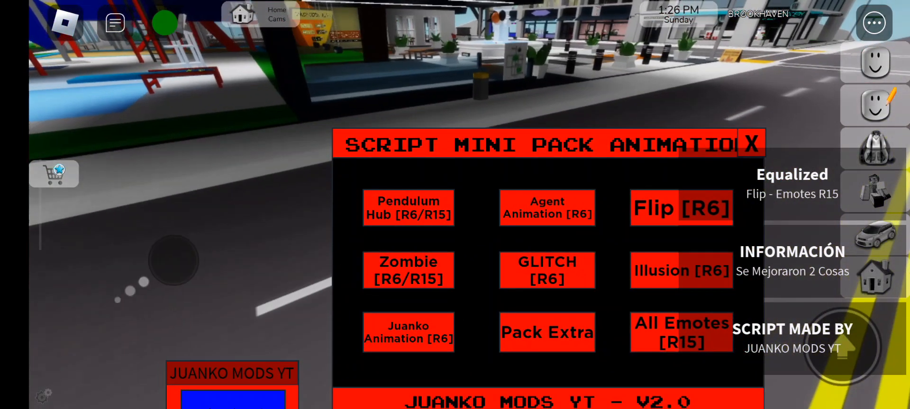
{"action": "left_click", "coordinate": [407, 208]}
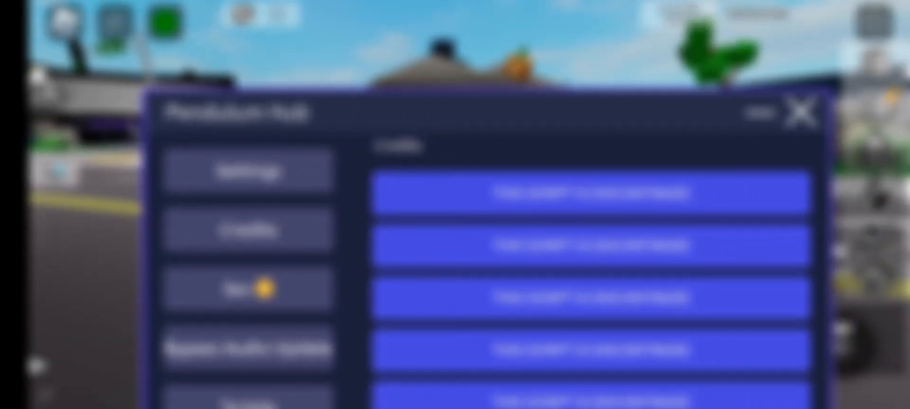
Browse a Pendulum Hub section and launch the emote script showing the Select an Emote bar.
{"action": "left_click", "coordinate": [246, 289]}
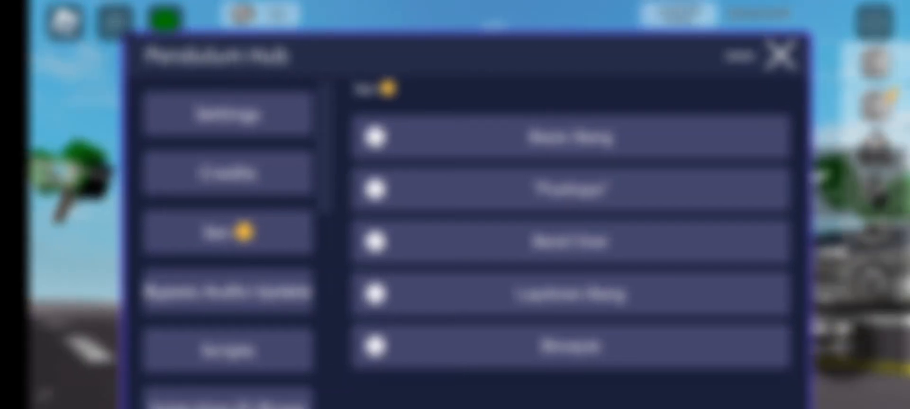
{"action": "left_click", "coordinate": [227, 292]}
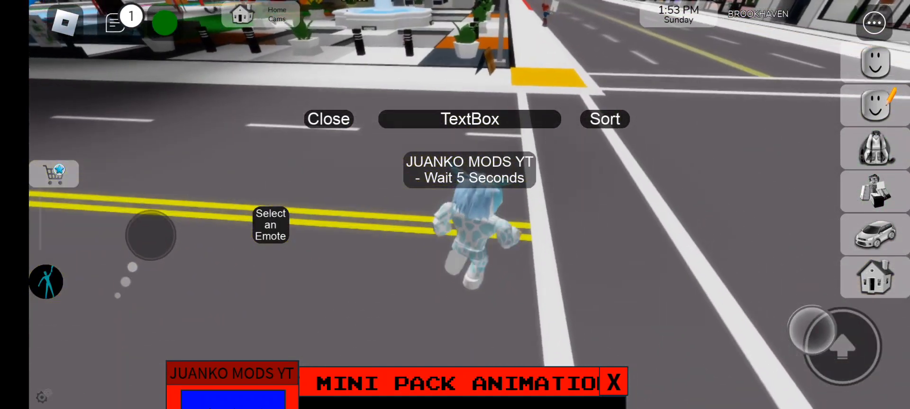
Close the emote selector so the All Emotes [R15] MODE R15 panel takes its place.
{"action": "left_click", "coordinate": [604, 118]}
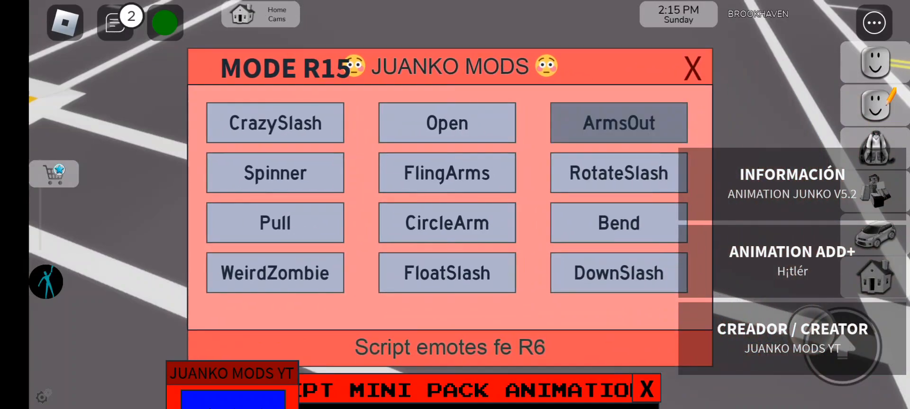
Close the MODE R15 panel and minimize the Script Mini Pack Animation window.
{"action": "left_click", "coordinate": [692, 68]}
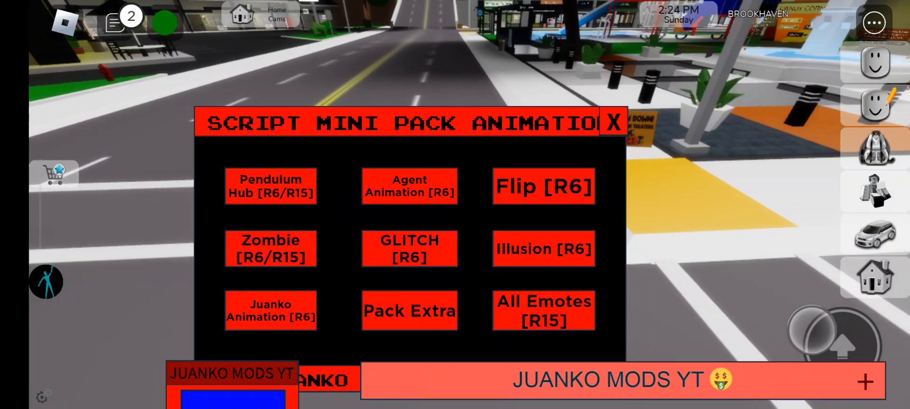
{"action": "left_click", "coordinate": [613, 121]}
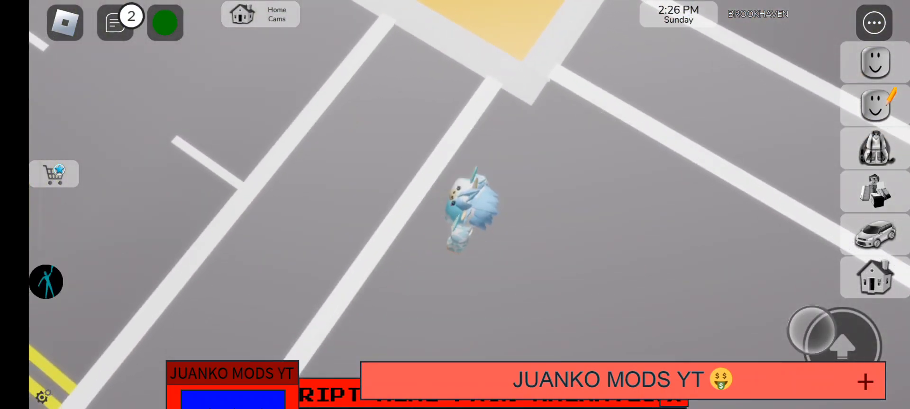